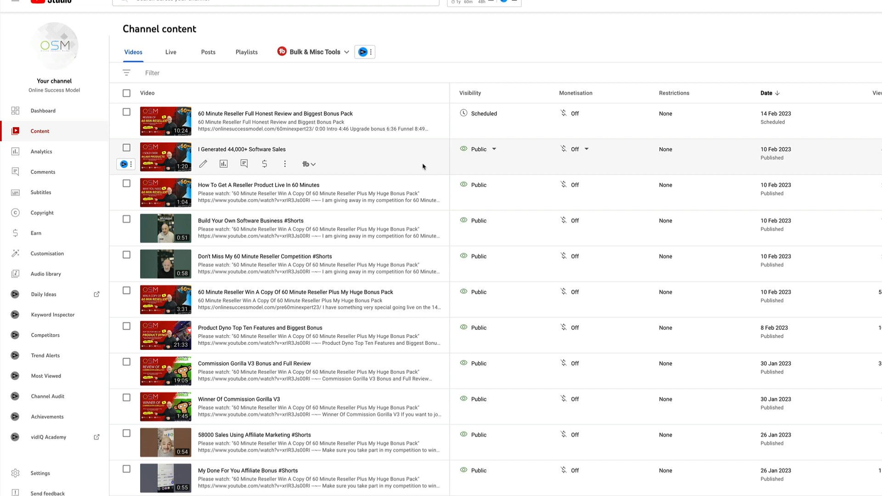
mouse_move(378, 269)
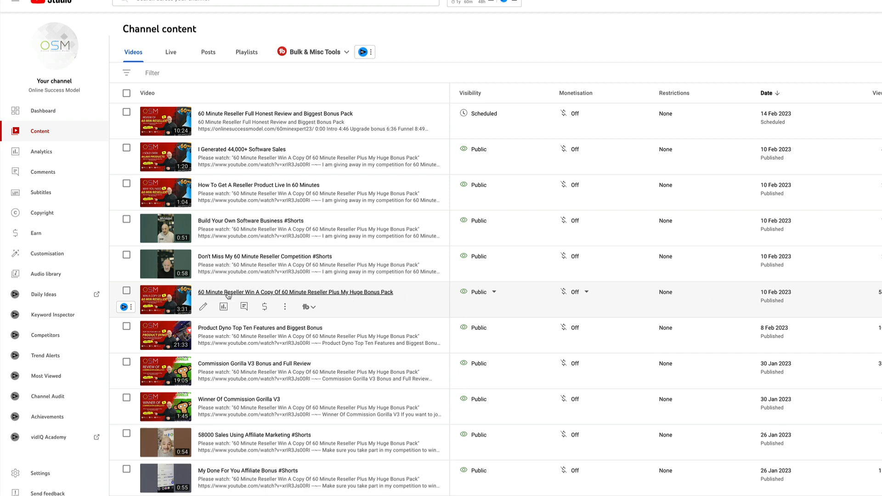
Launch TubeBuddy's Pick a Winner tool on the '60 Minute Reseller Win A Copy' contest video.
left_click(309, 307)
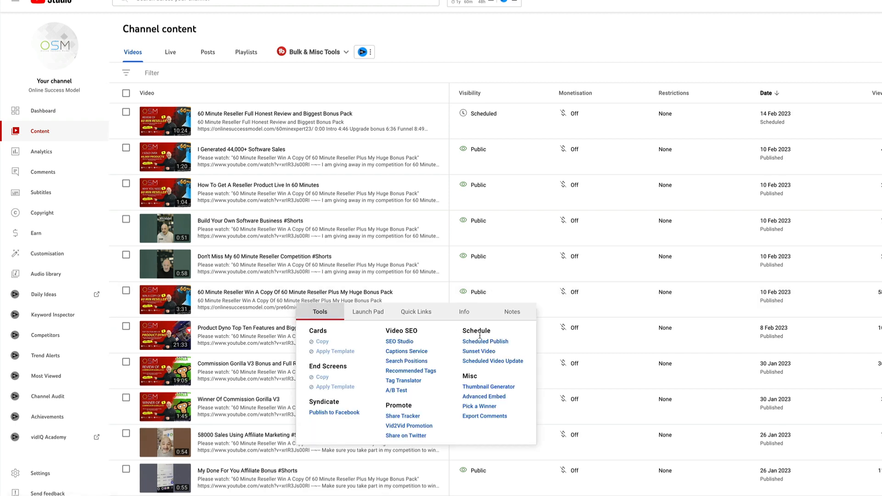
left_click(479, 405)
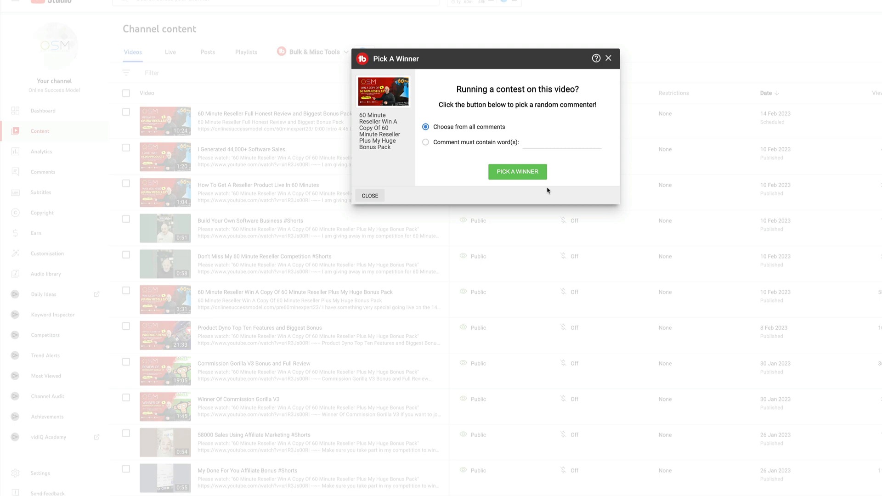
mouse_move(551, 190)
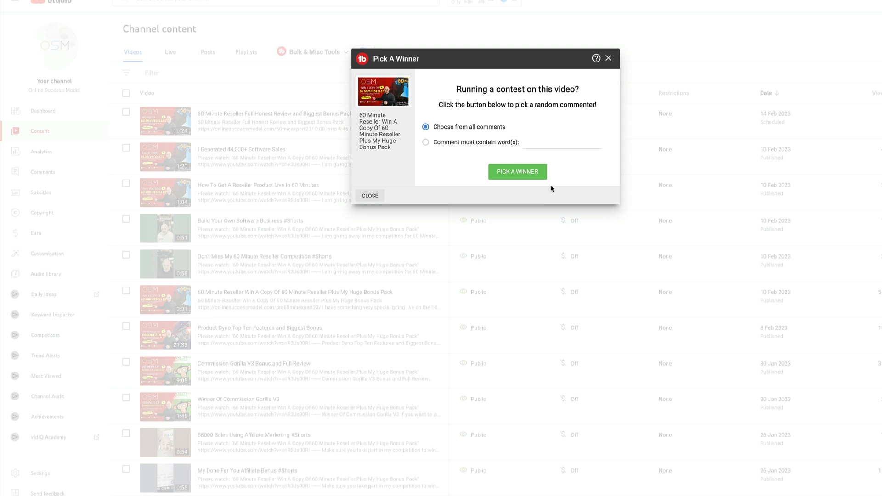
mouse_move(533, 192)
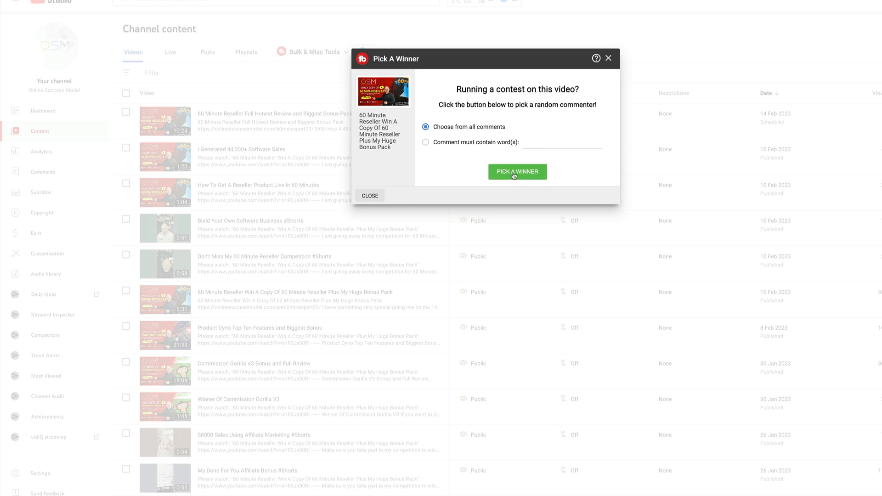
Draw a random winning commenter from all comments on the contest video.
left_click(517, 172)
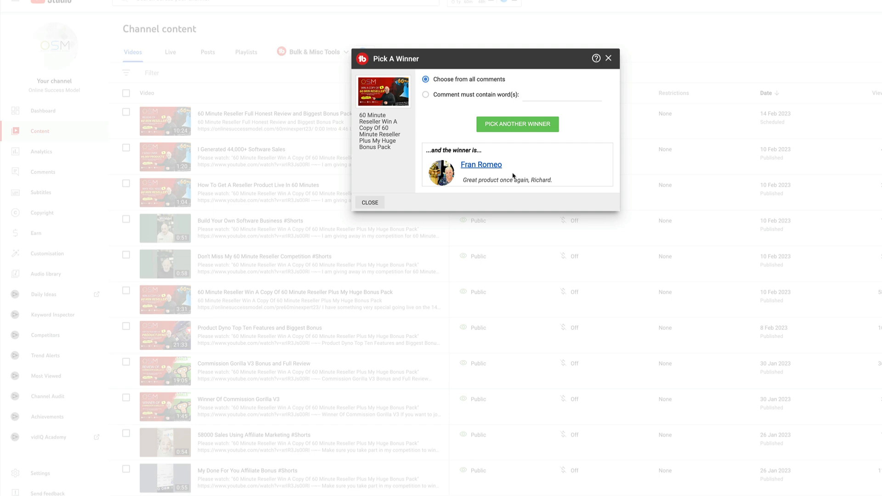